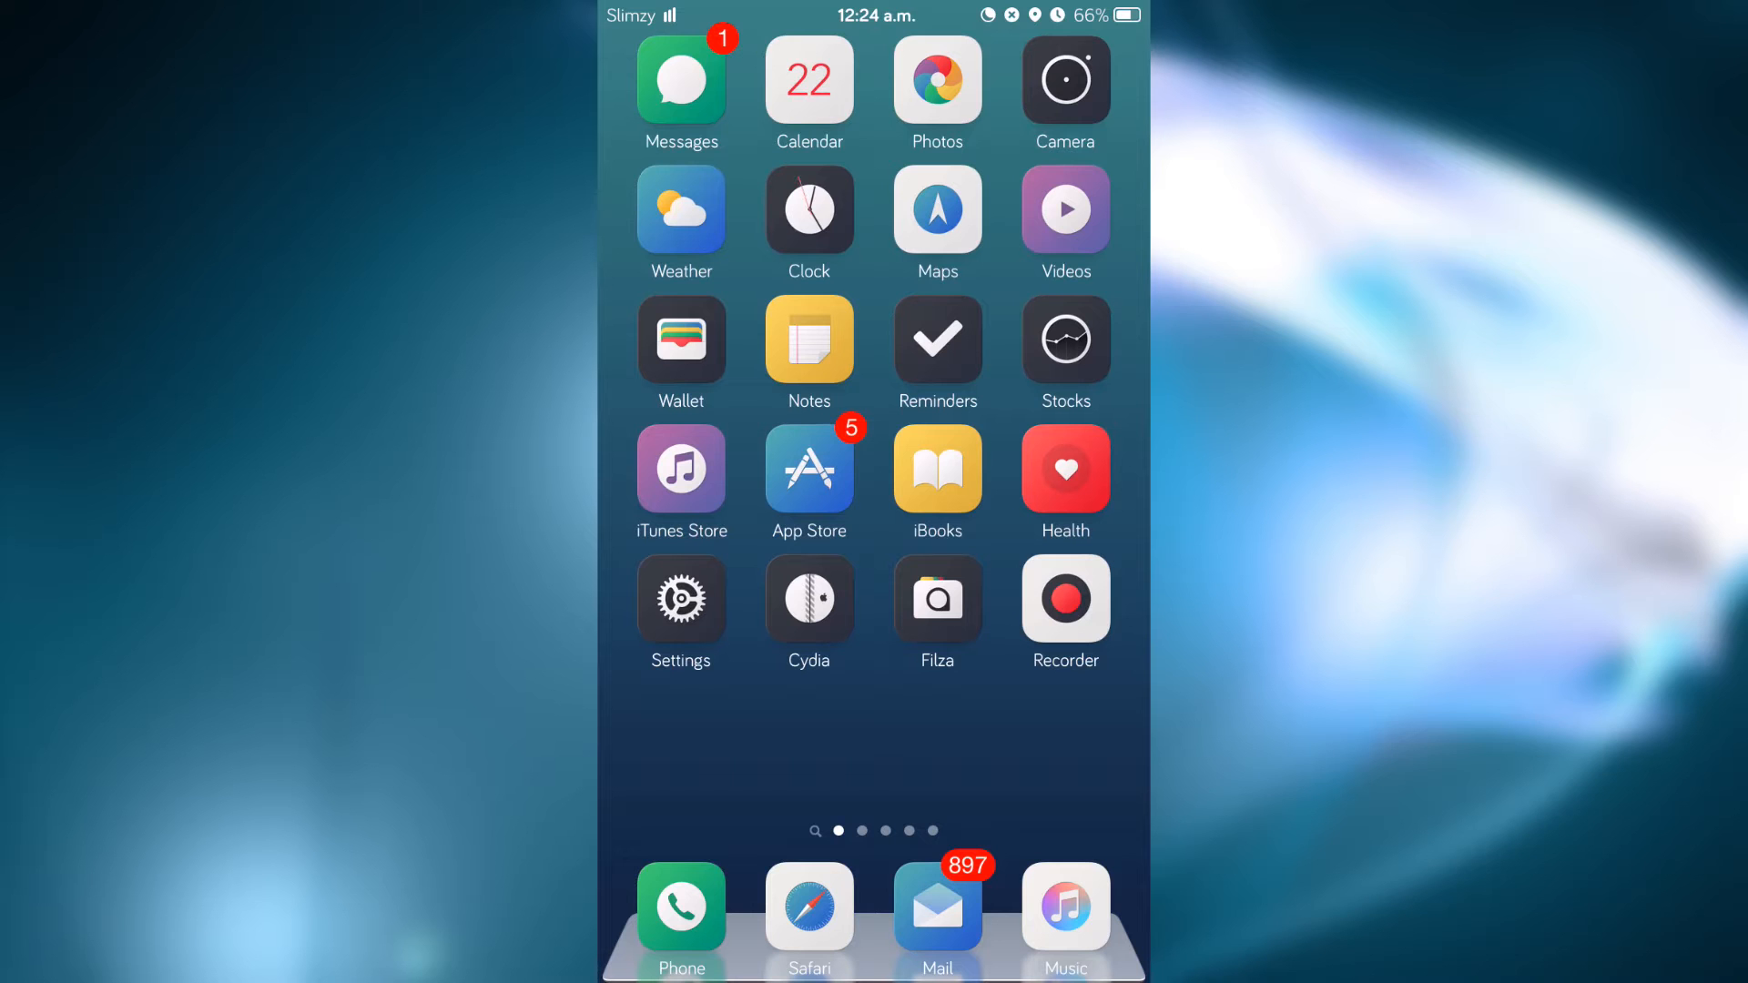
- Reach ReDock in Settings and show its Right Swipe Configuration with swipe and animation enabled
scroll(left, 3)
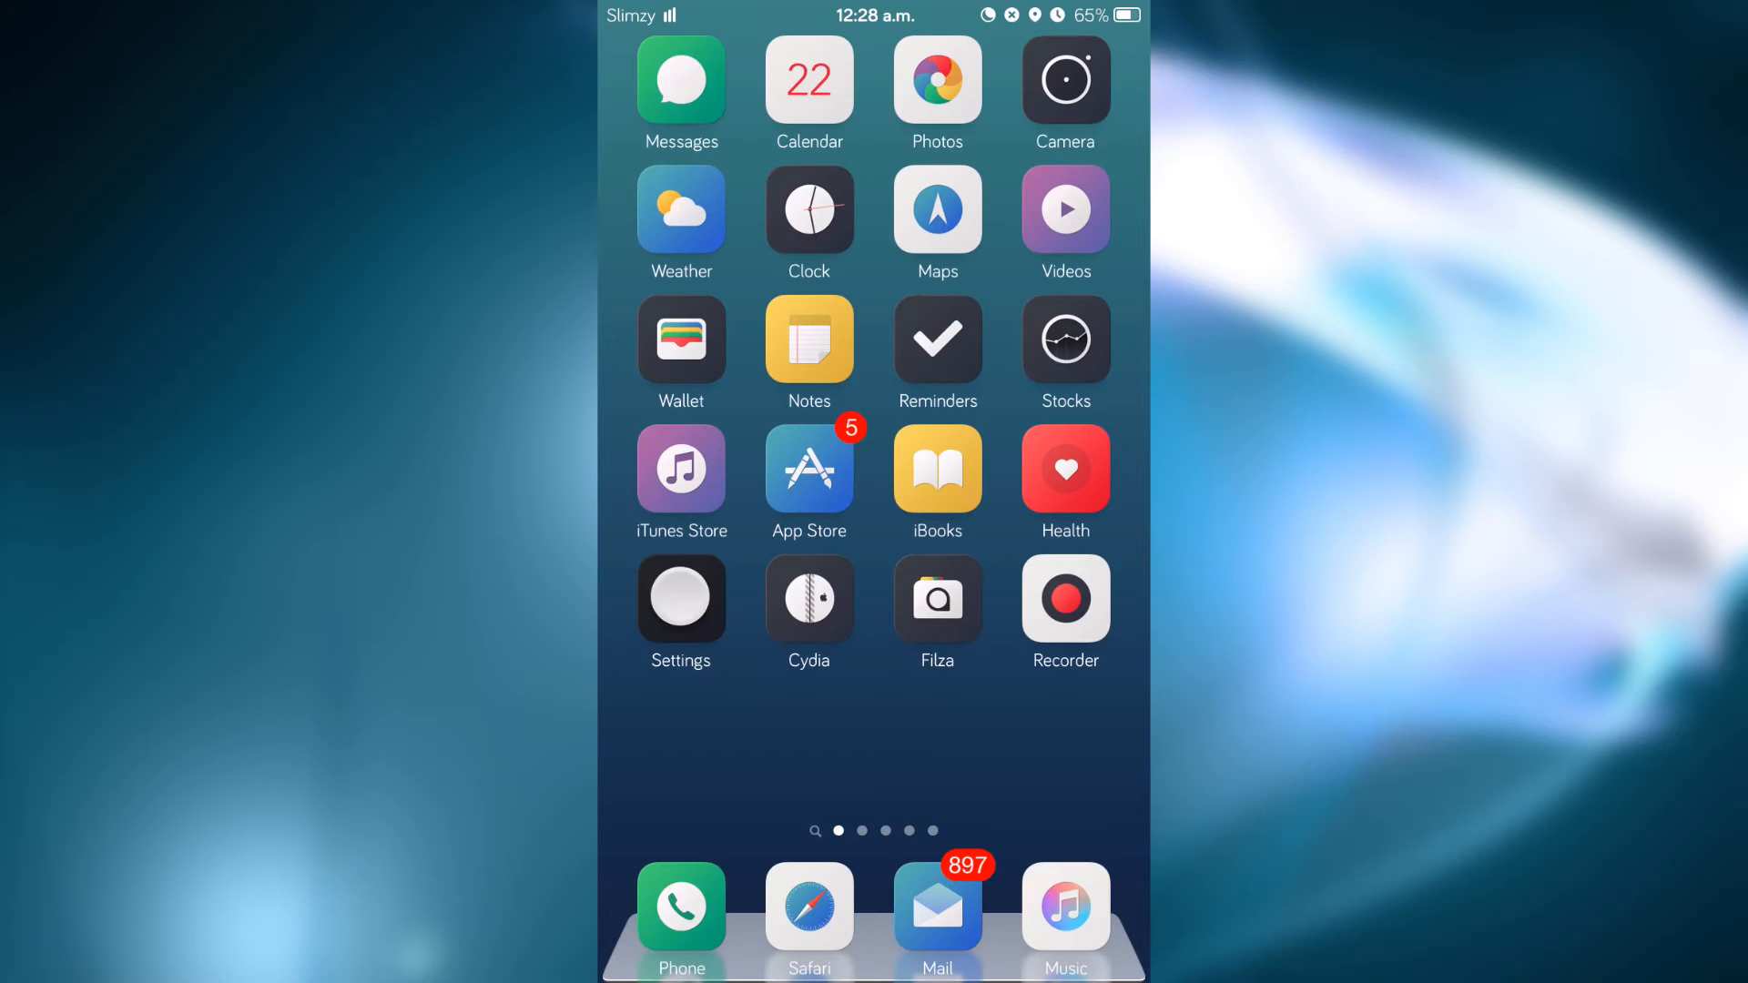
click(679, 597)
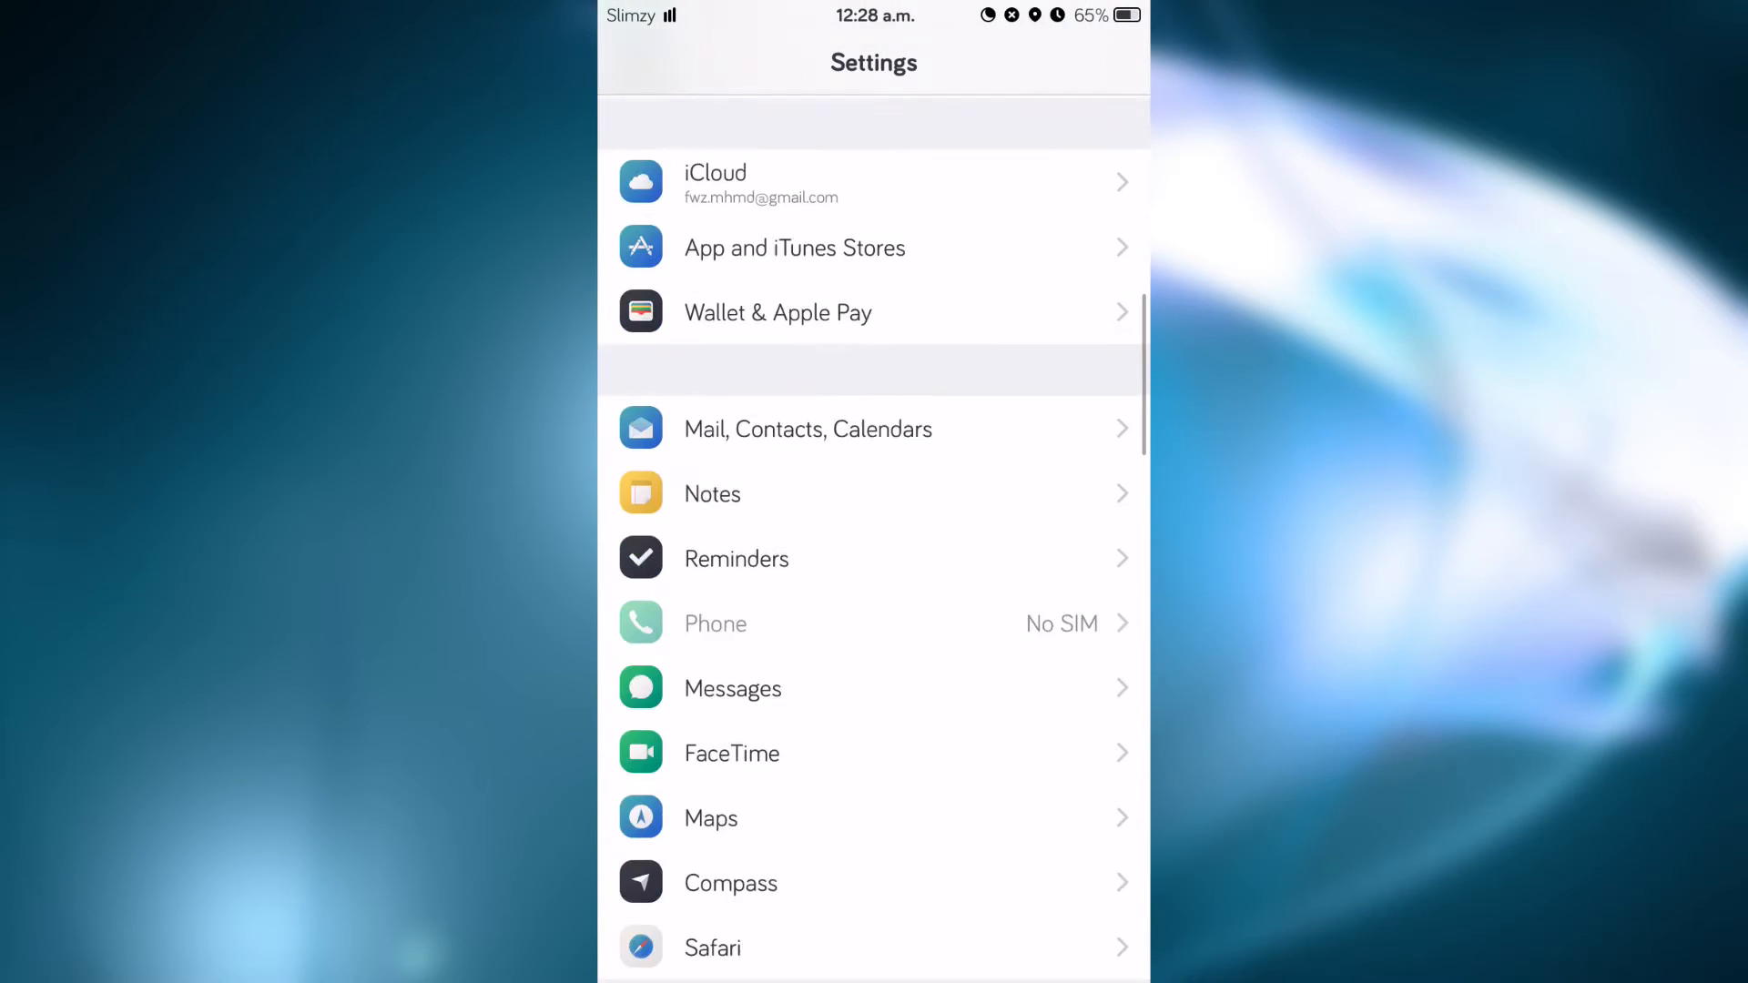
scroll(down, 3)
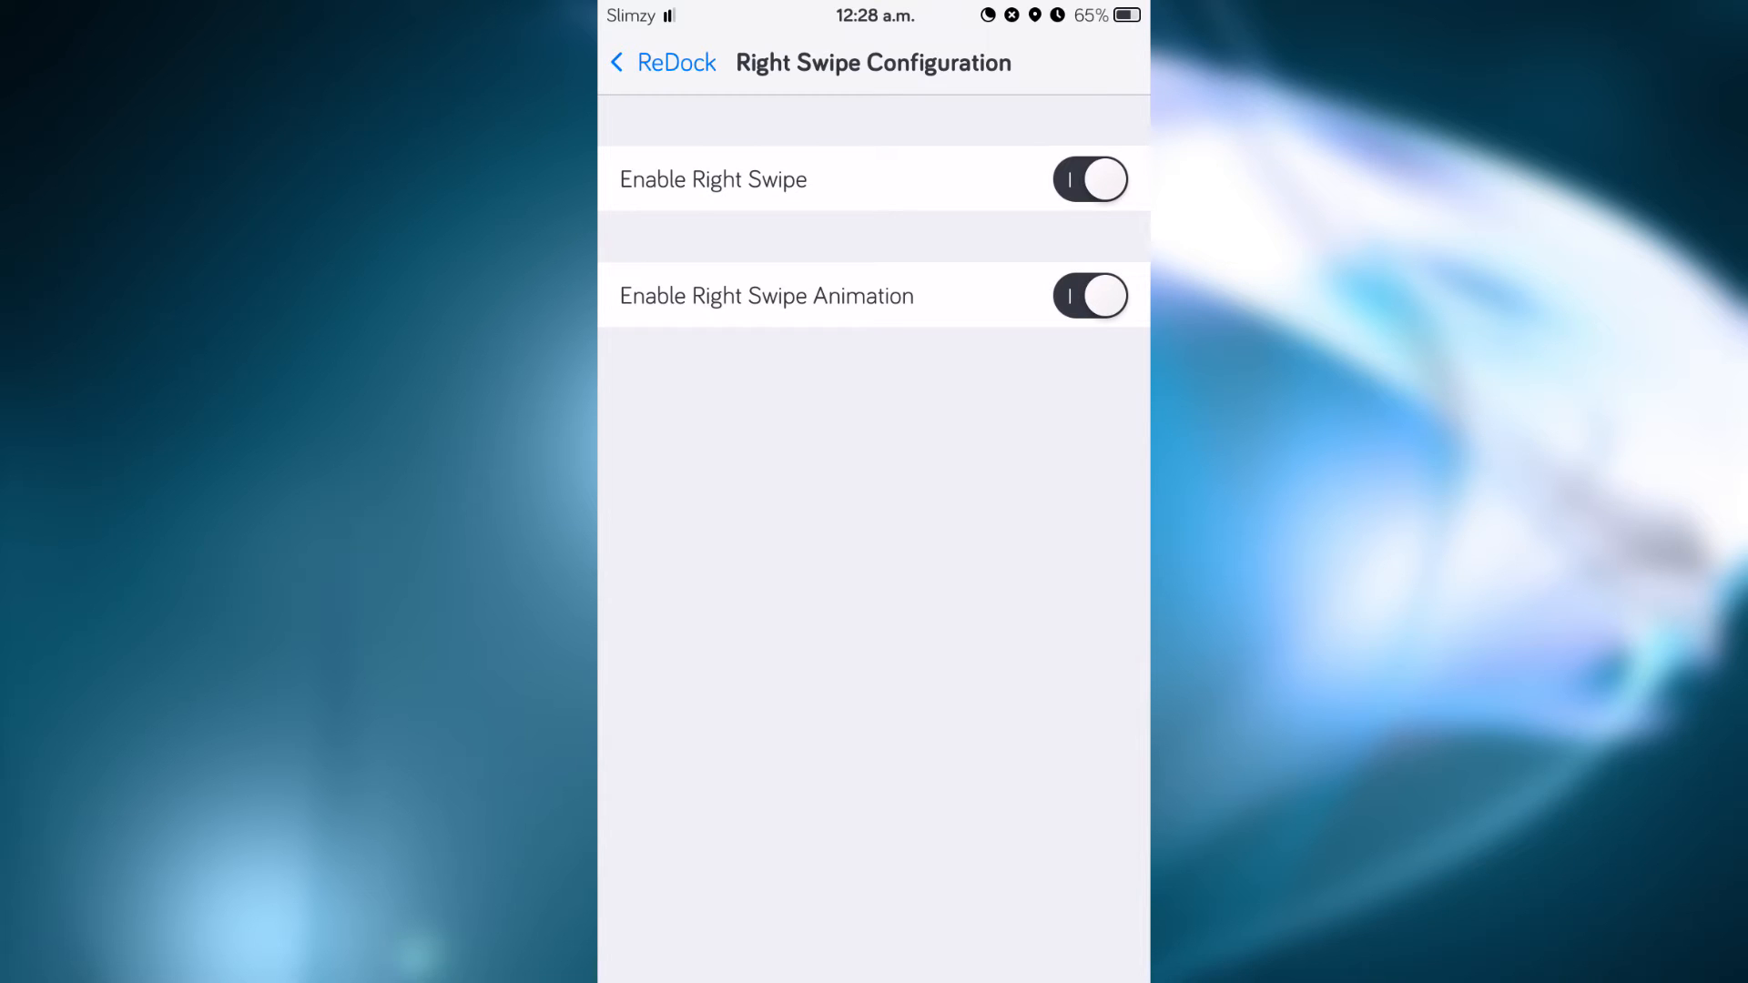
- Return to ReDock's main options and show the Second Dock Apps list
click(663, 62)
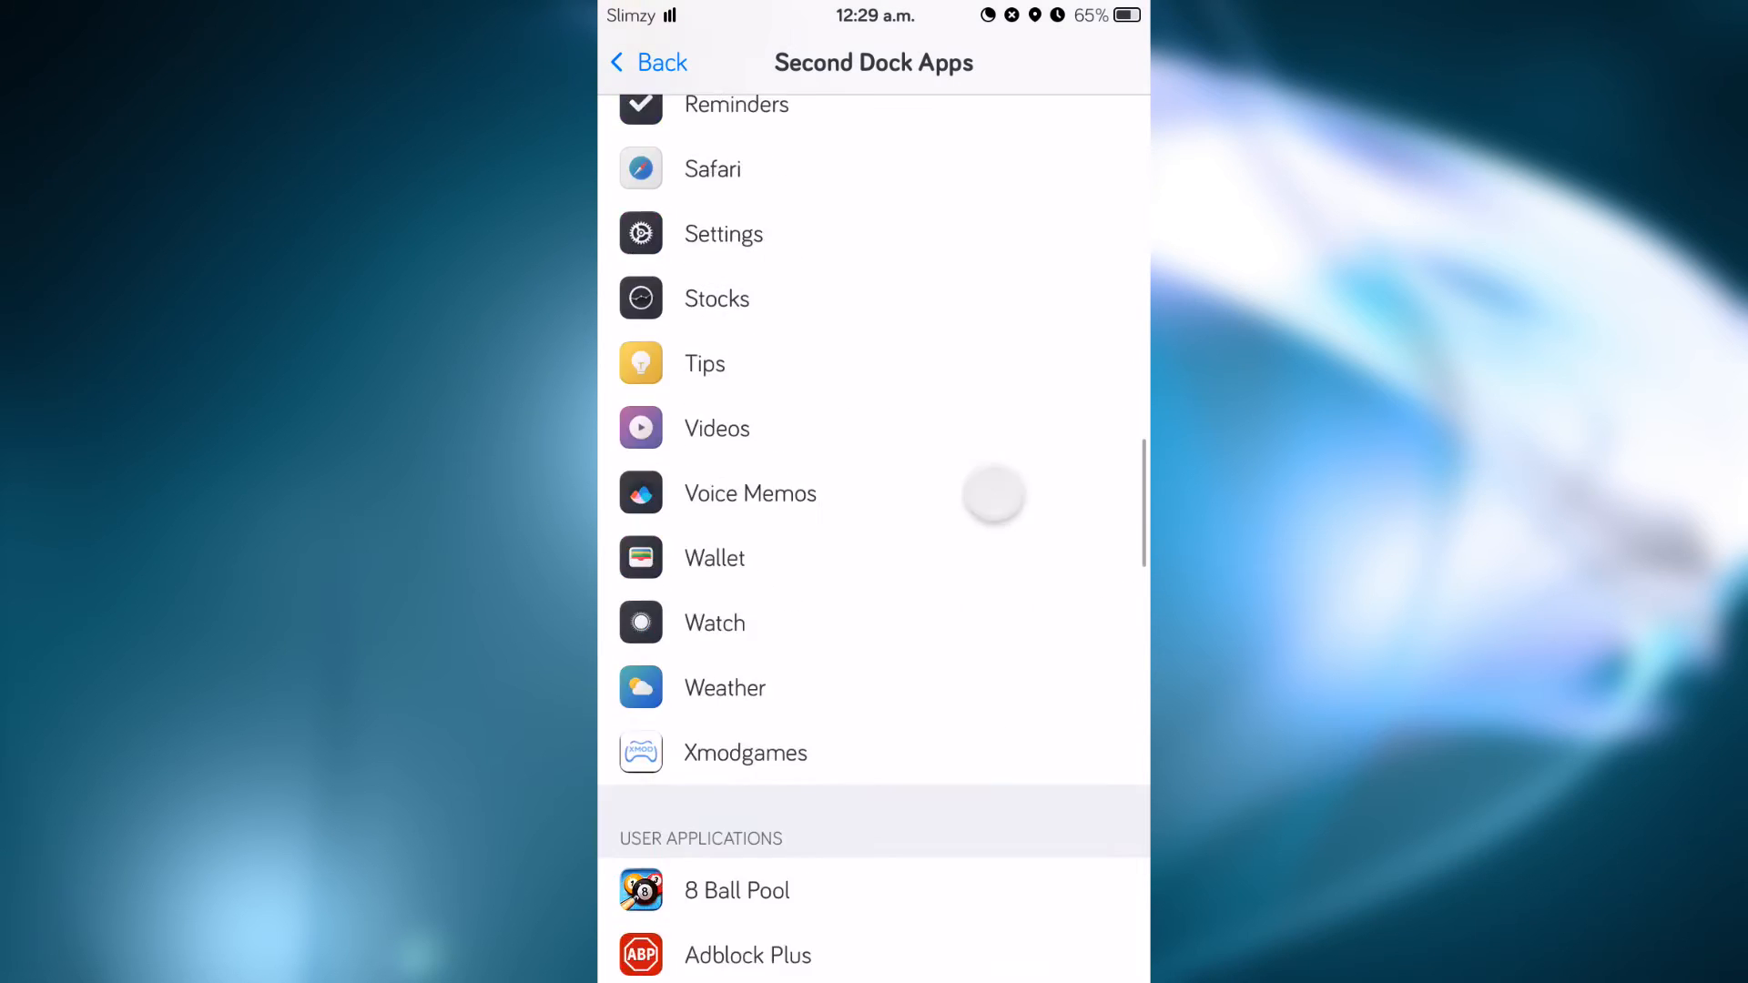
- Tick Facebook, Google Maps, Kik and Messenger under User Applications, then return home
scroll(down, 3)
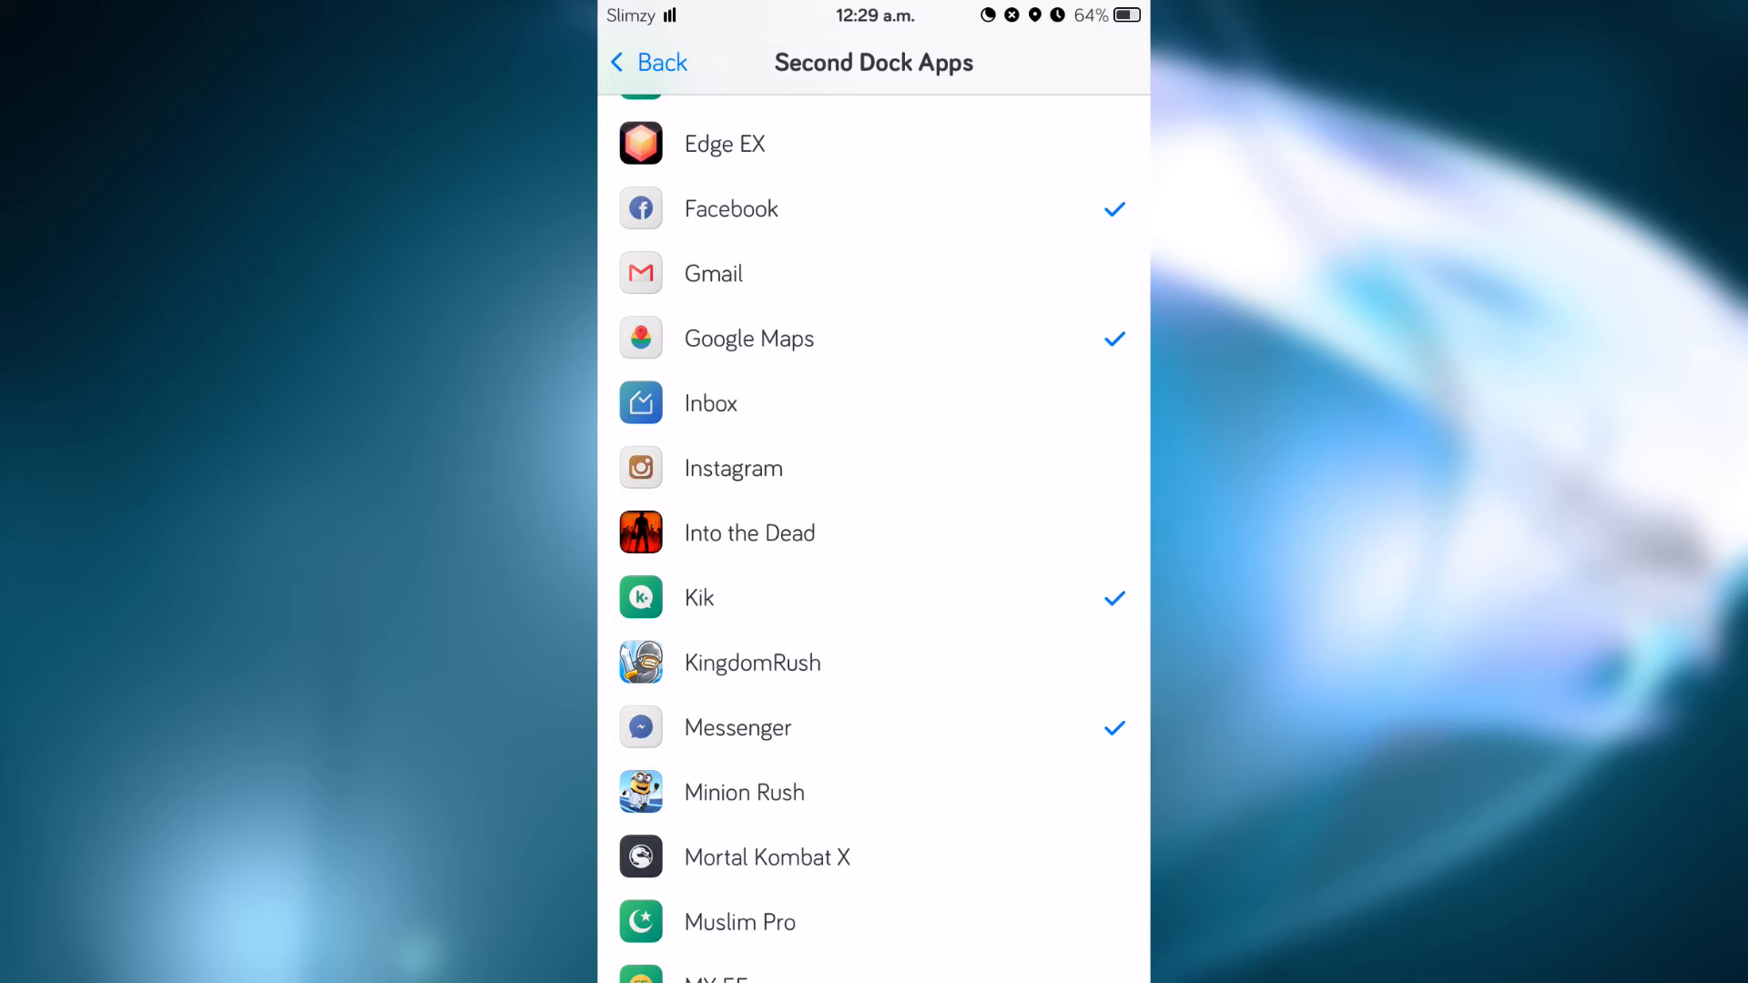
click(646, 62)
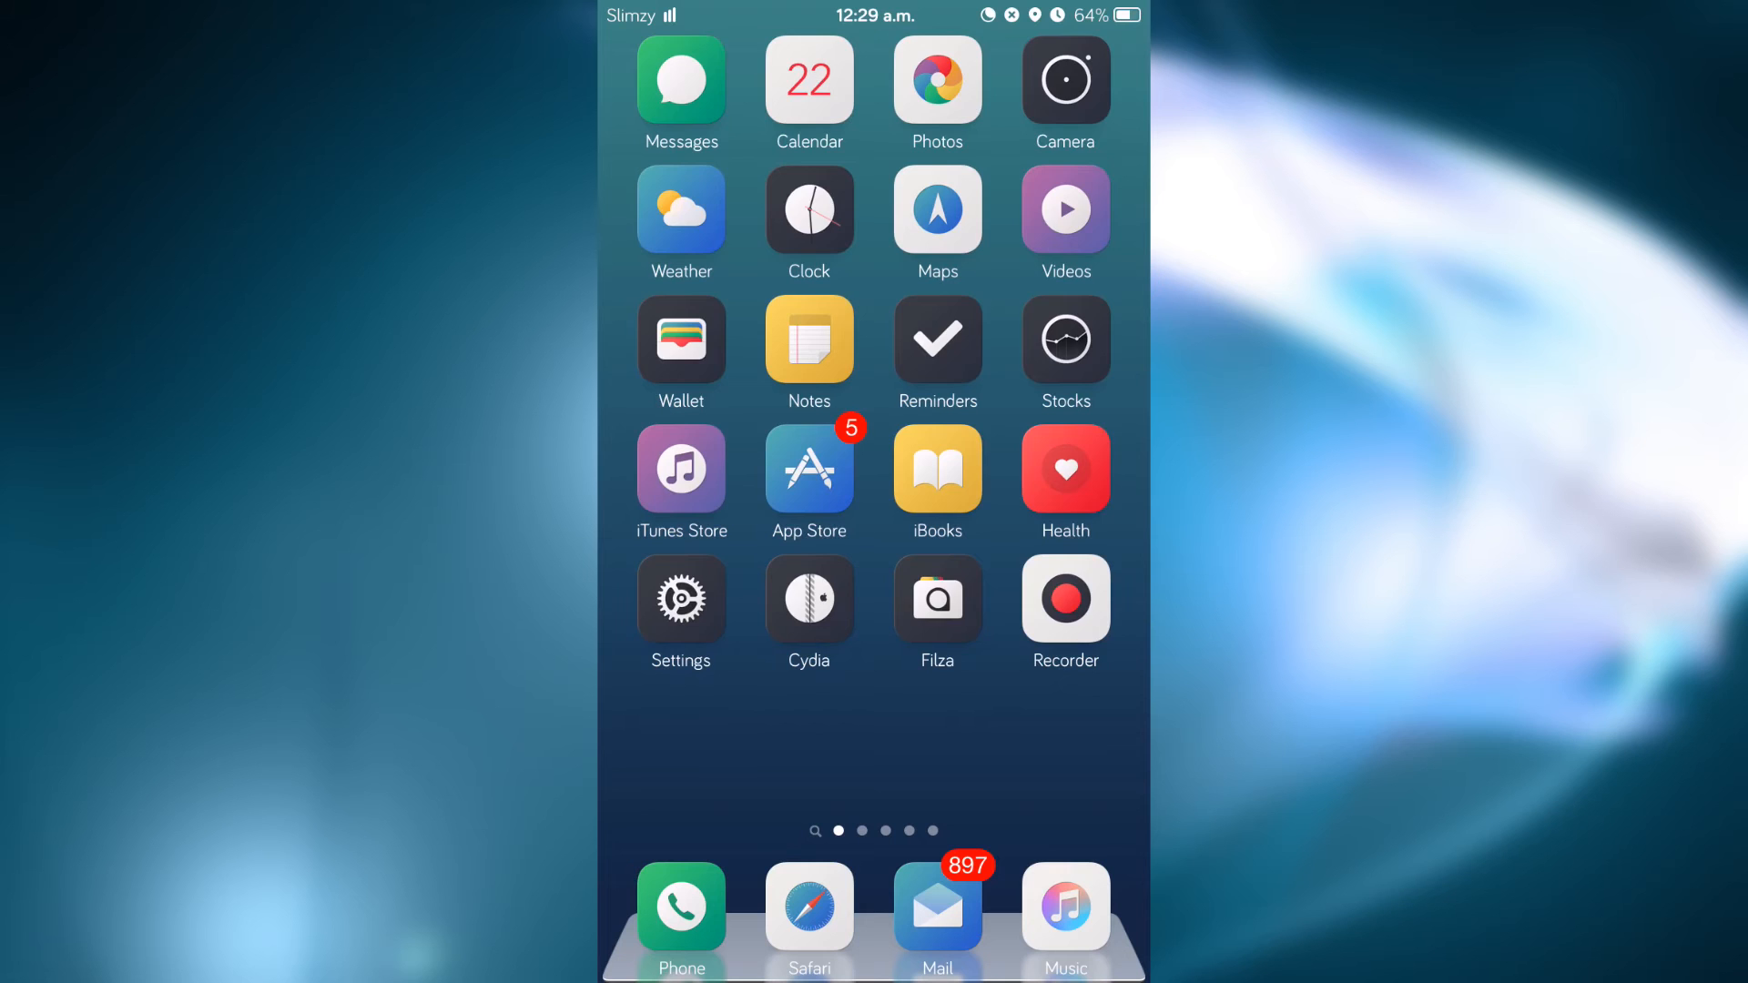
- Swipe to the second home page showing FaceTime, Calculator, Chrome and CrashReporter
scroll(left, 3)
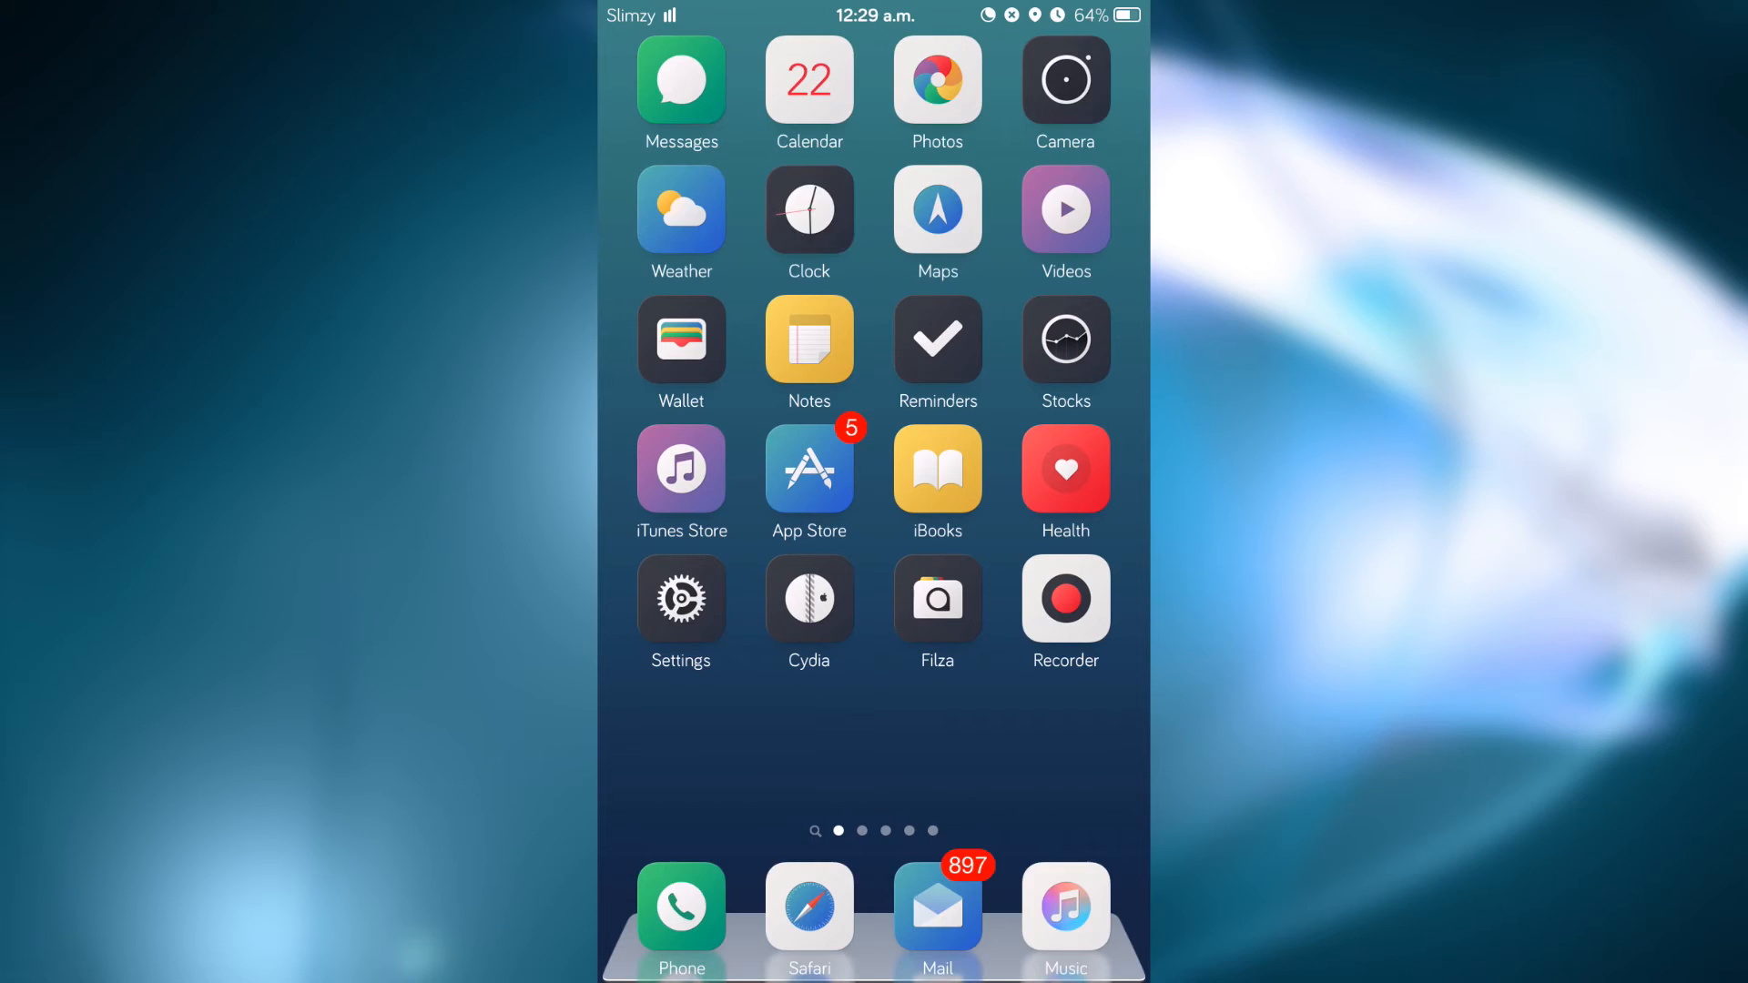
scroll(left, 3)
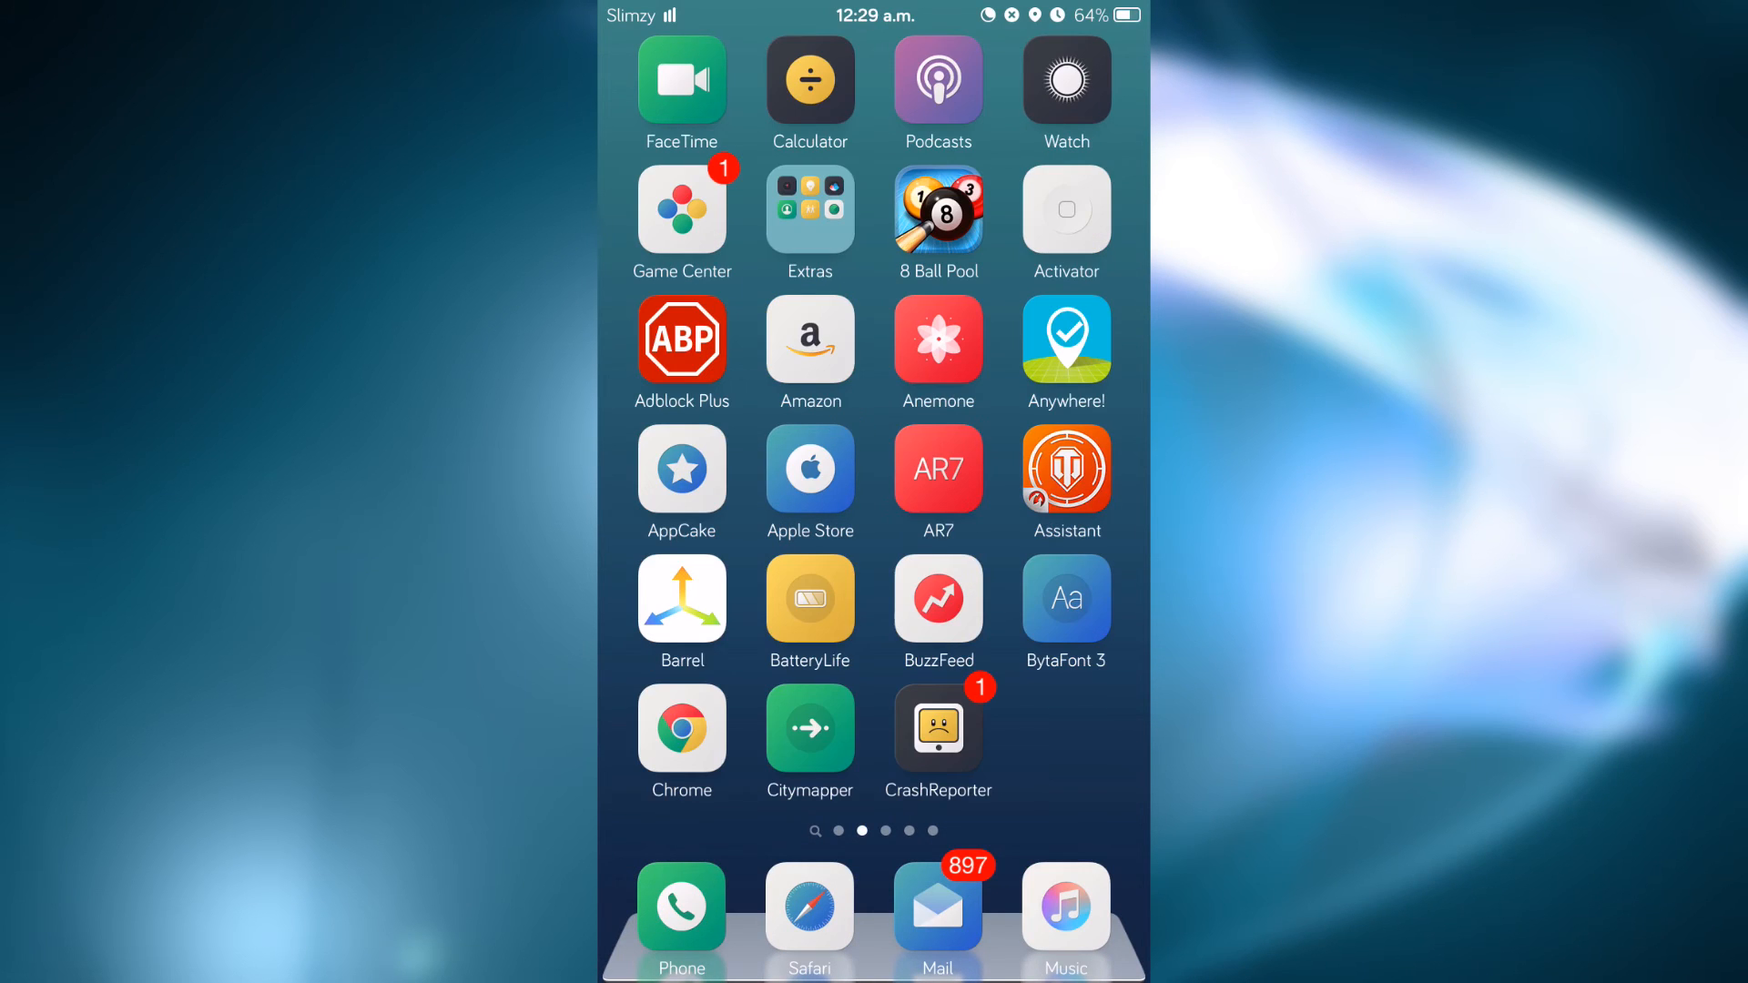